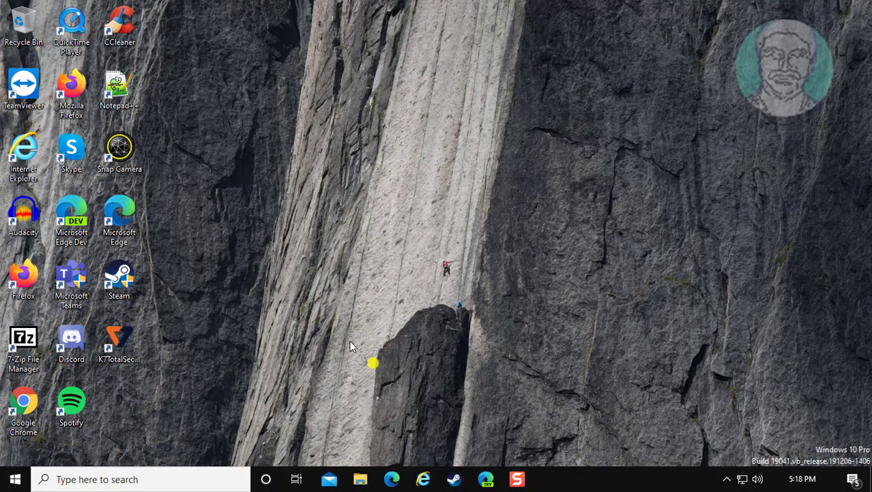
Show the System Storage page in Settings with More storage settings in view.
click(15, 478)
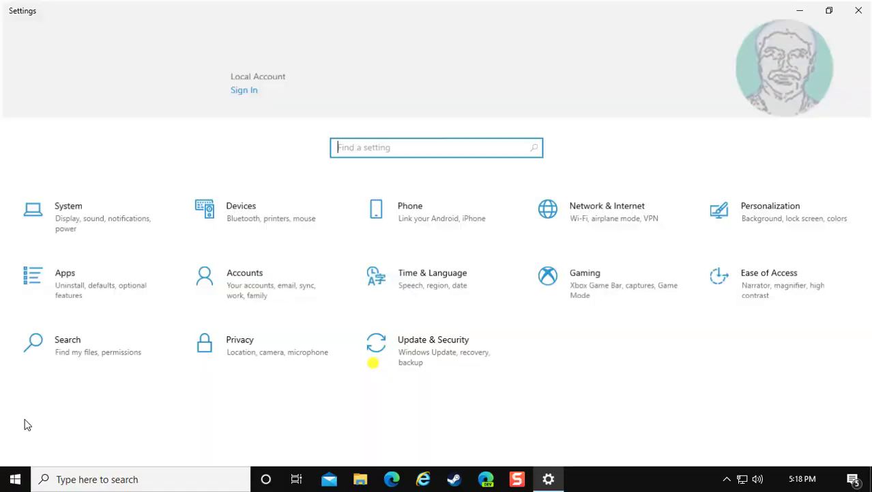
click(68, 211)
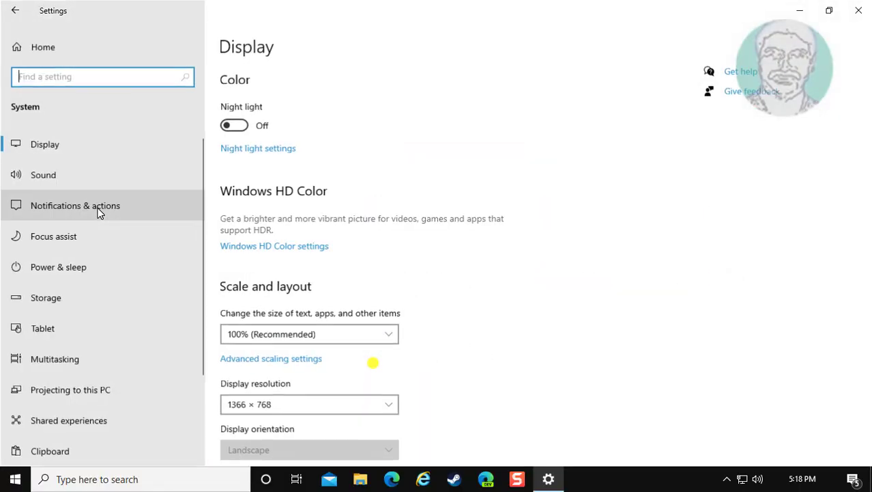
click(46, 298)
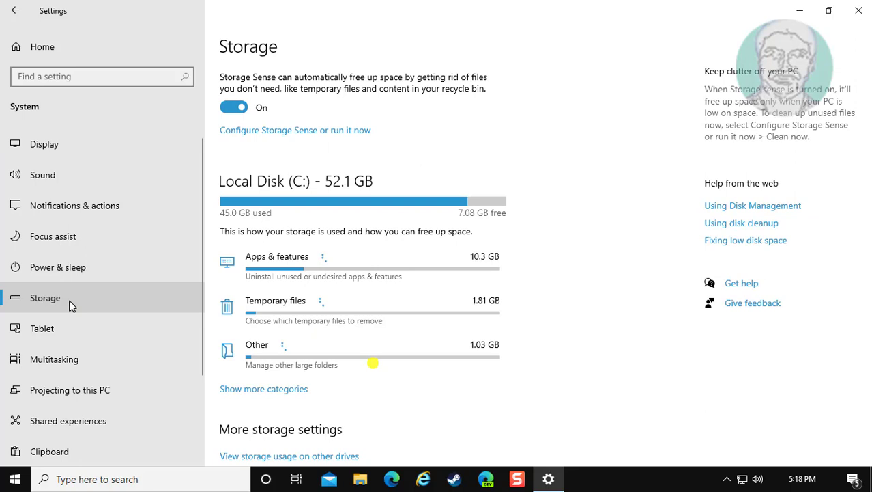
scroll(down, 3)
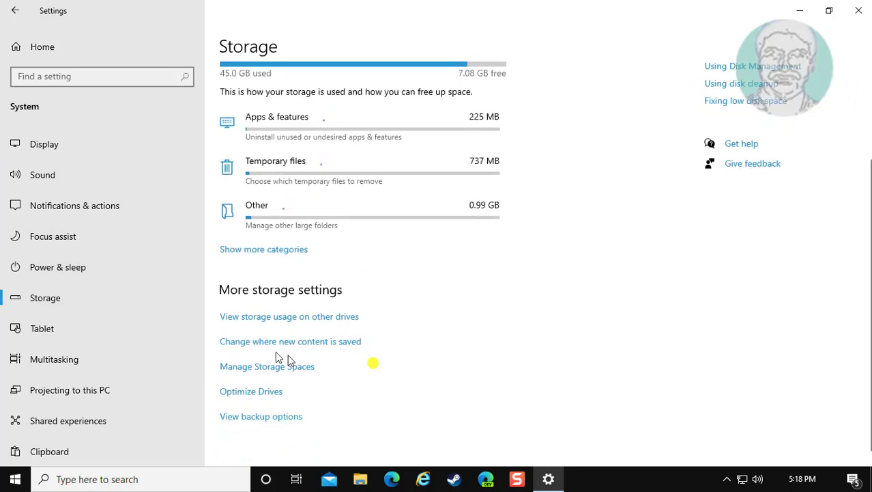
Under 'Change where new content is saved', set new photos and videos to NEW VOLUME (F:), apply, and close Settings.
click(291, 341)
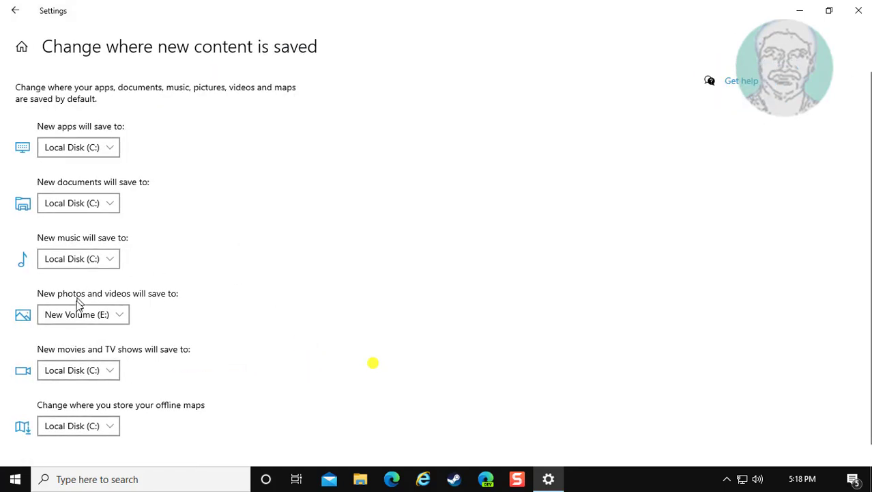
mouse_move(112, 295)
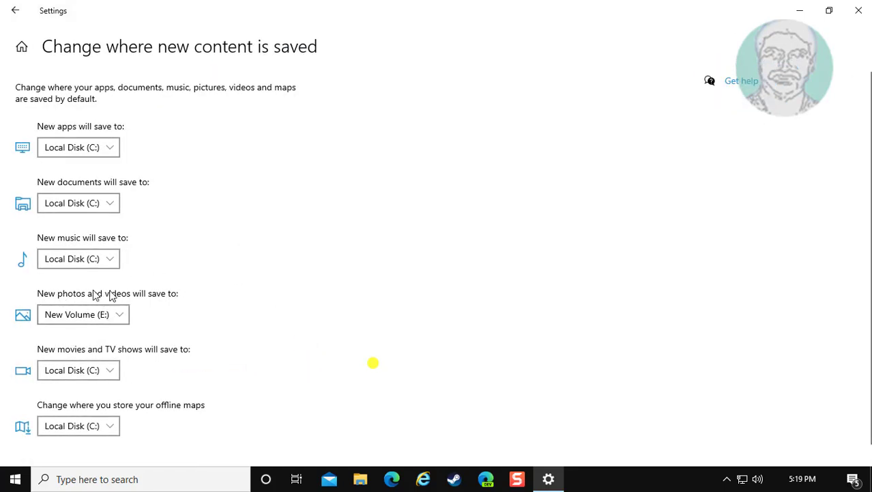
click(83, 314)
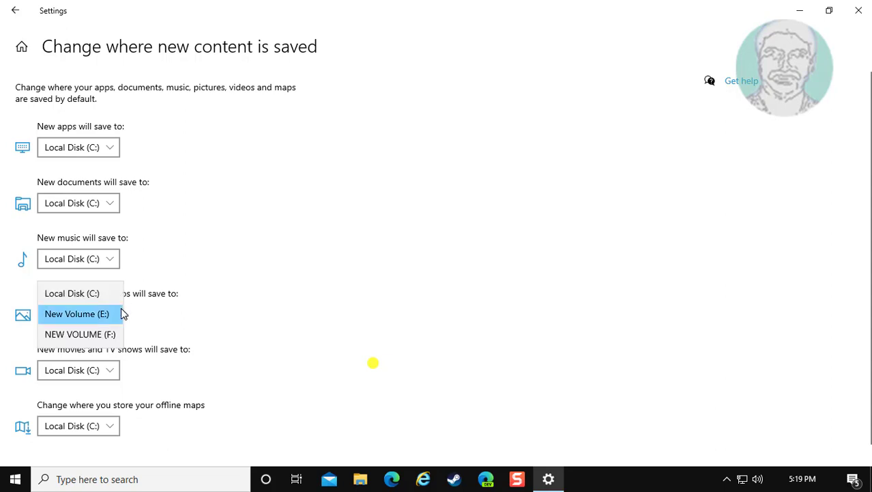
mouse_move(79, 333)
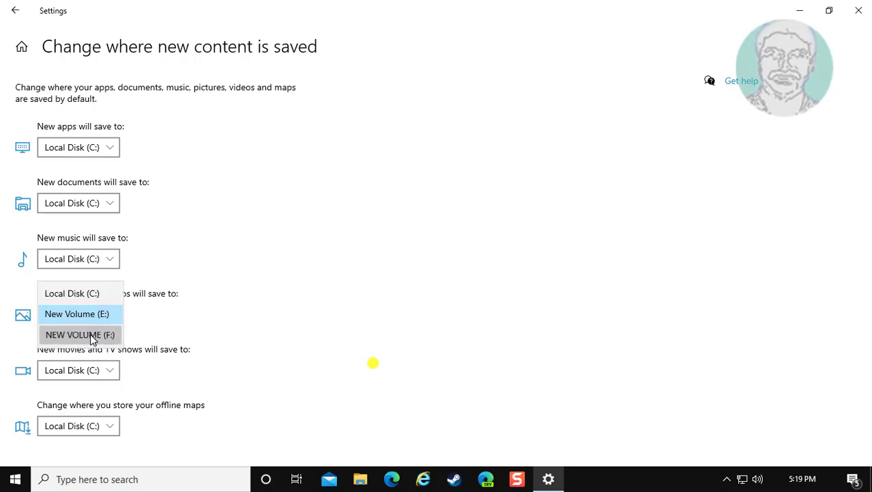
click(79, 334)
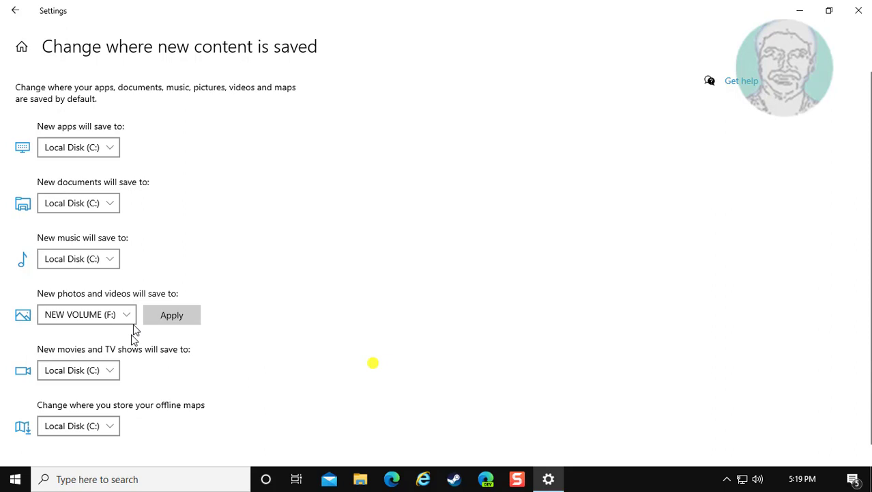
click(172, 314)
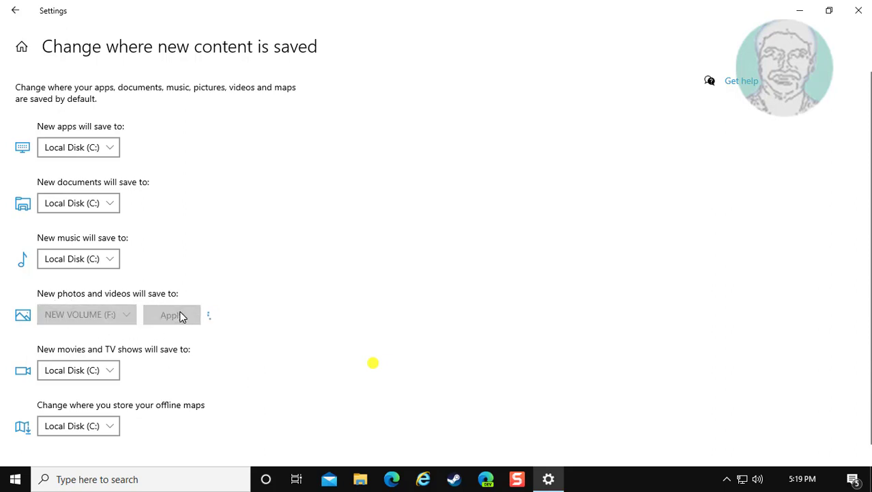
click(172, 314)
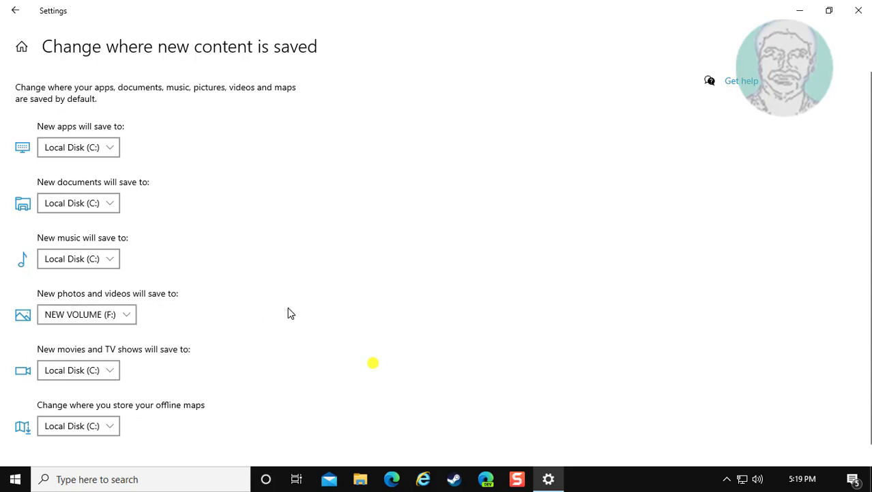
mouse_move(9, 9)
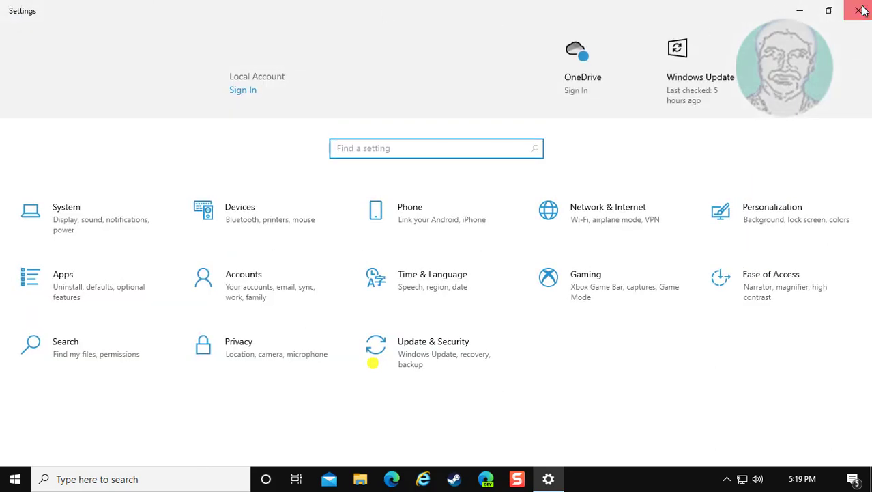
click(863, 11)
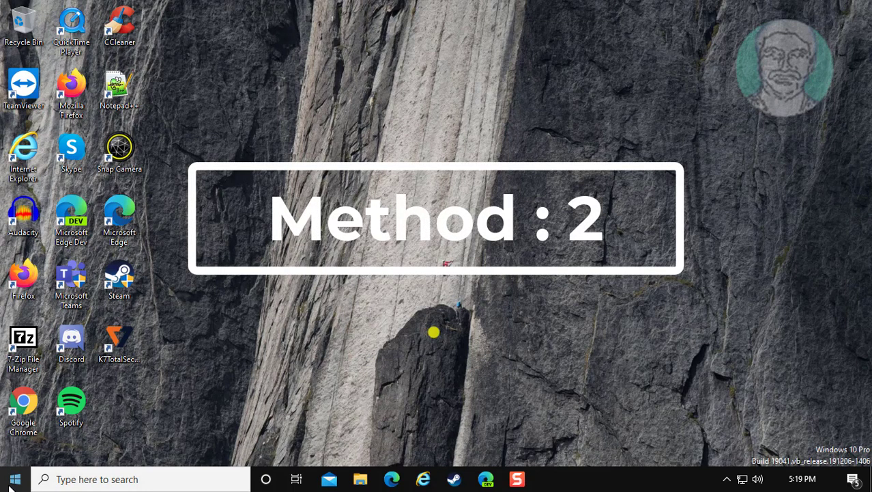
Use Run to open %appdata%\Microsoft\Windows\Libraries in File Explorer.
key(Win+r)
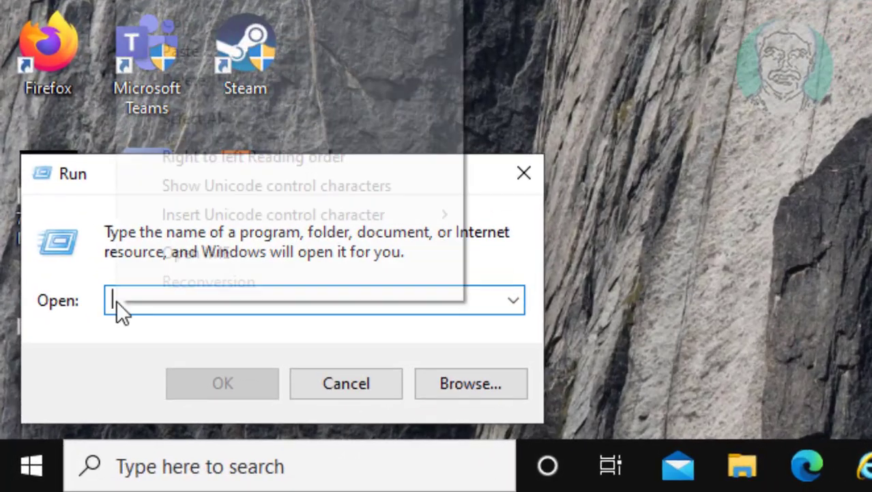
text(%appdata%\Microsoft\Windows Libraries)
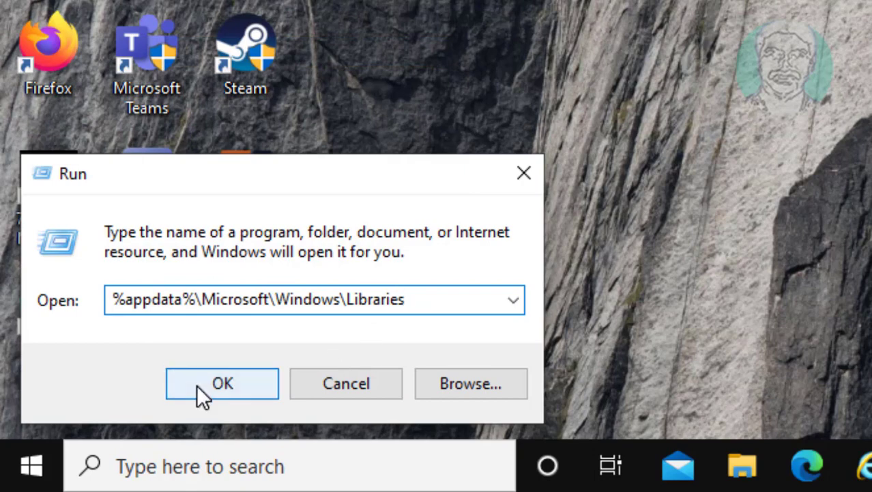
click(221, 382)
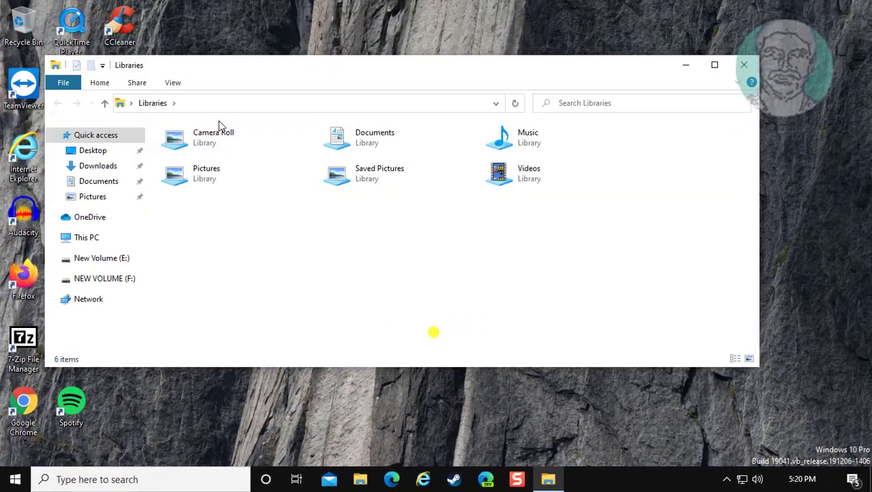
Show the Properties dialog of the Camera Roll library.
click(213, 137)
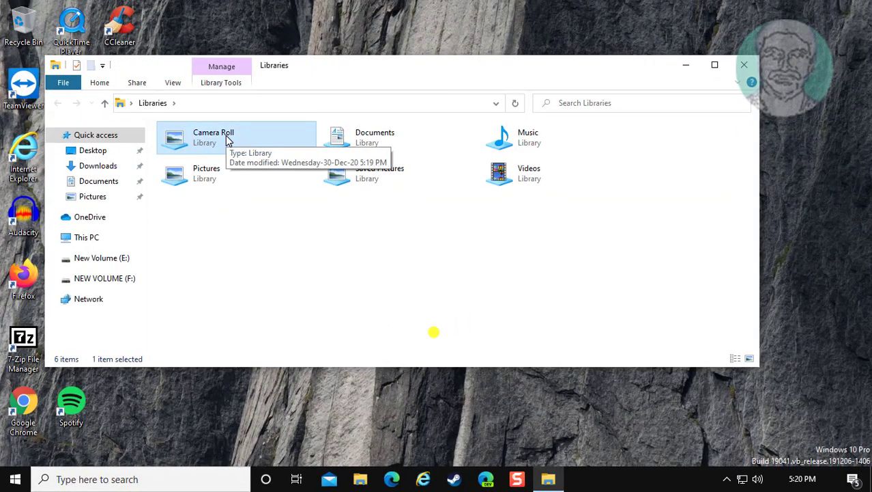
right_click(229, 139)
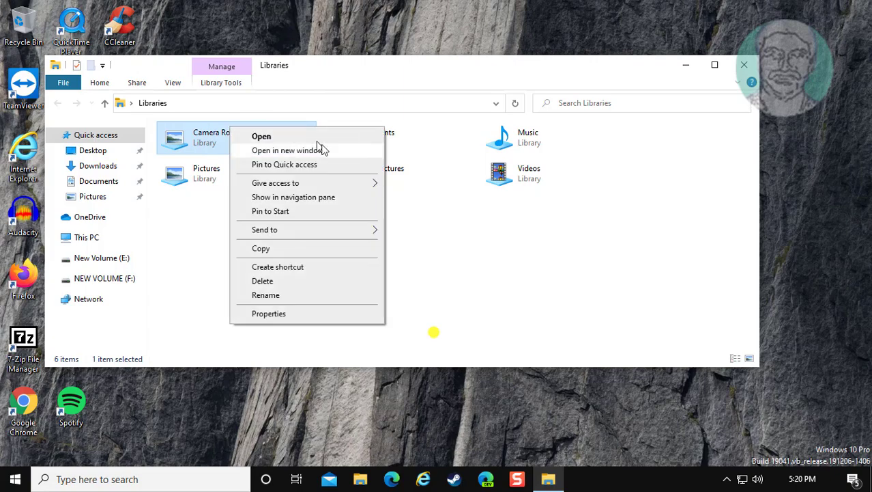
click(267, 313)
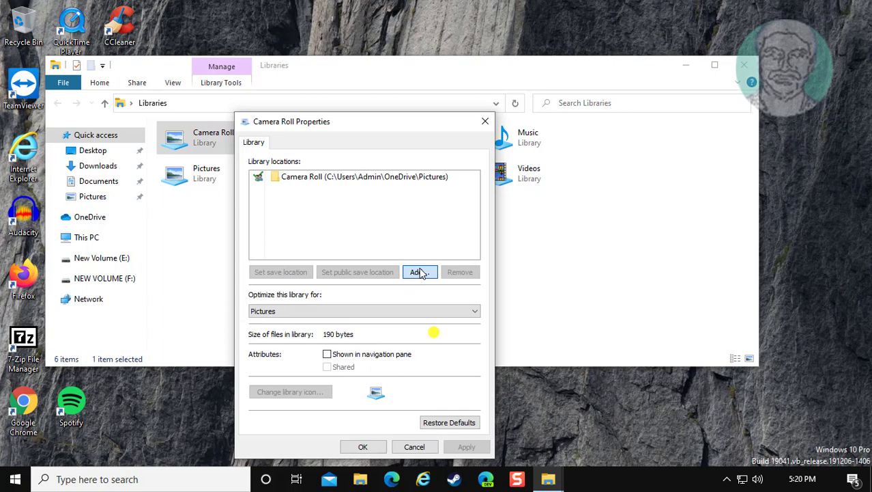
Include the Documents folder as a location of the Camera Roll library.
click(419, 272)
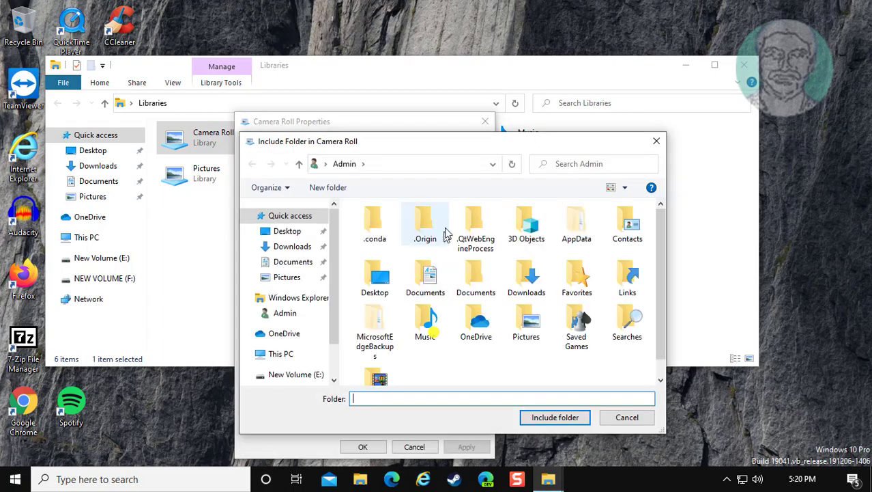
mouse_move(306, 285)
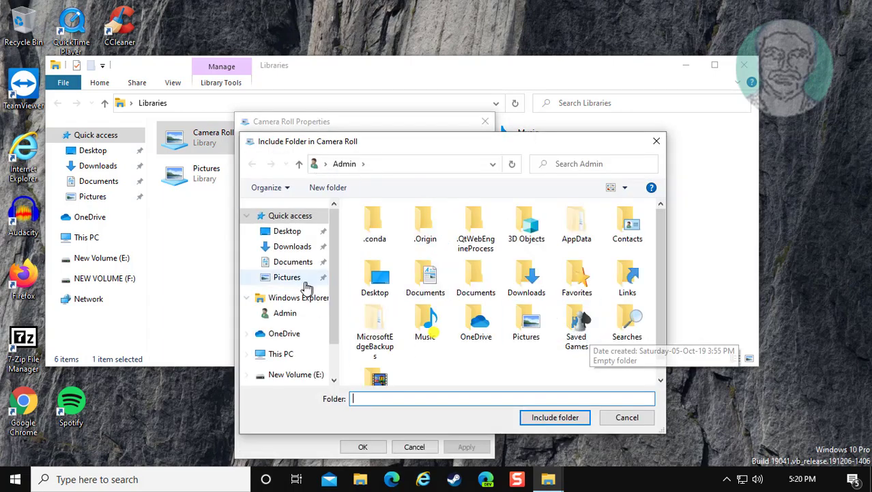
click(475, 276)
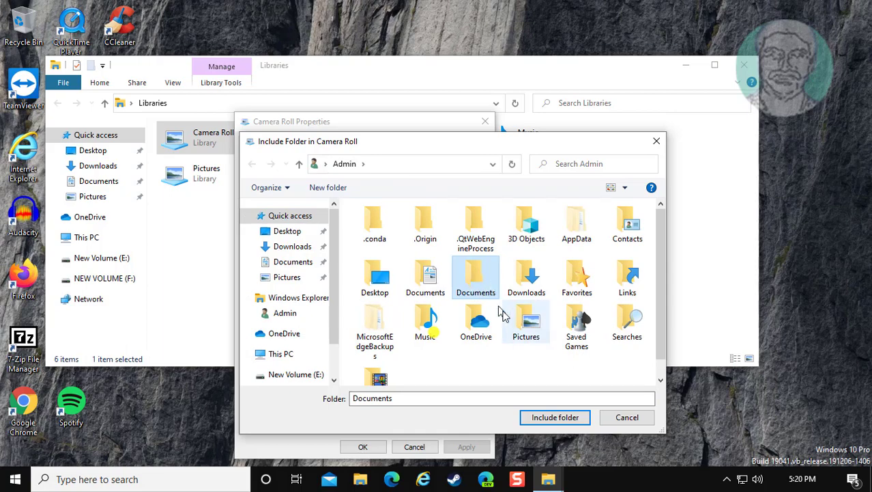
click(554, 418)
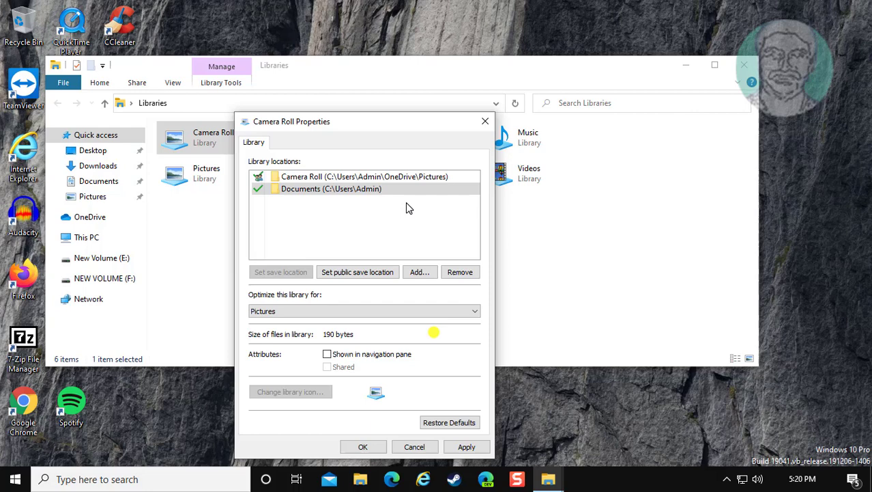
Remove the OneDrive Pictures location leaving Documents, apply and confirm, then close the Libraries window.
click(363, 176)
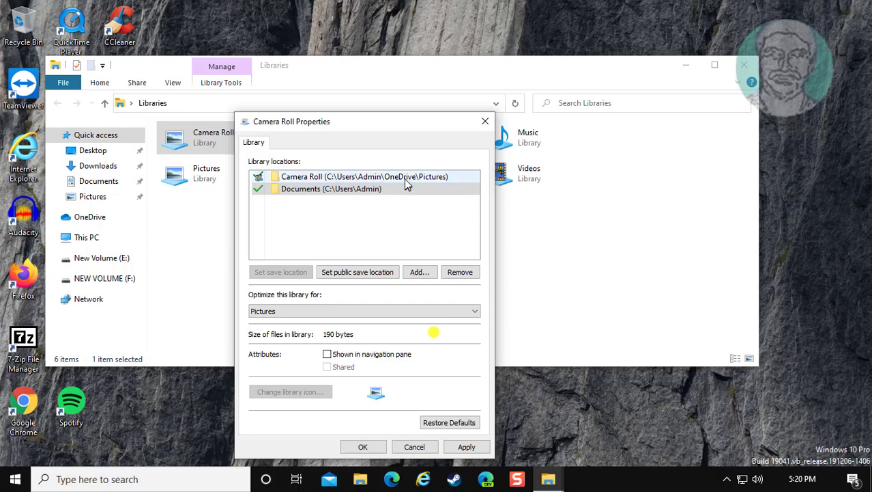
click(363, 176)
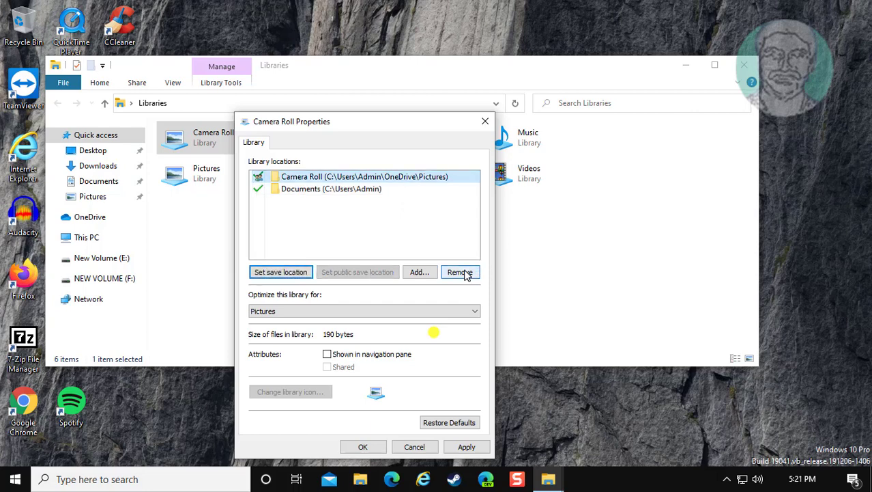
click(460, 271)
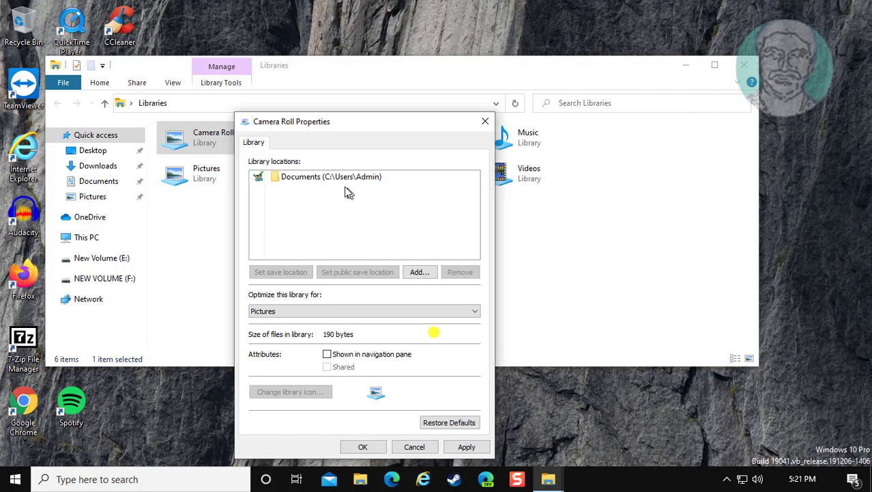
click(330, 177)
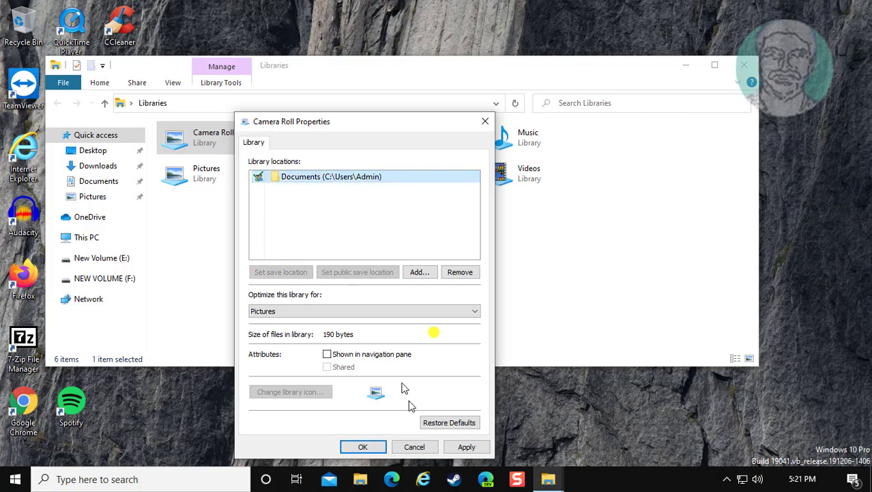
click(467, 447)
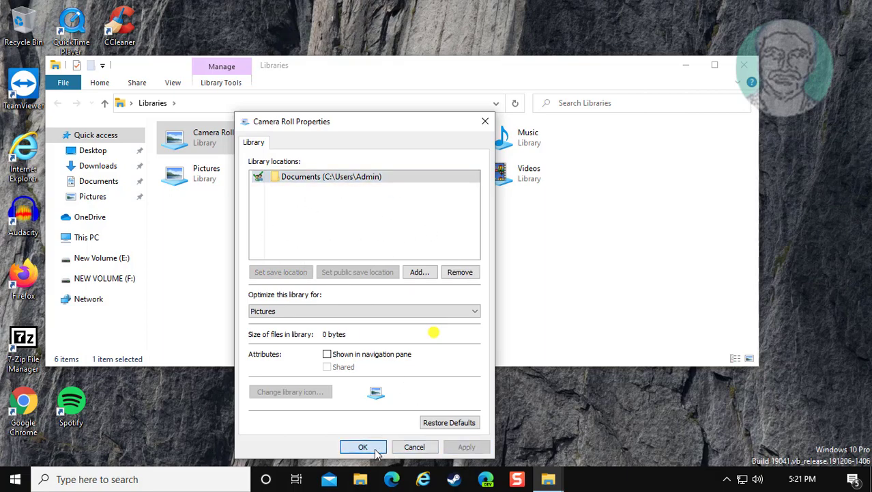
click(363, 445)
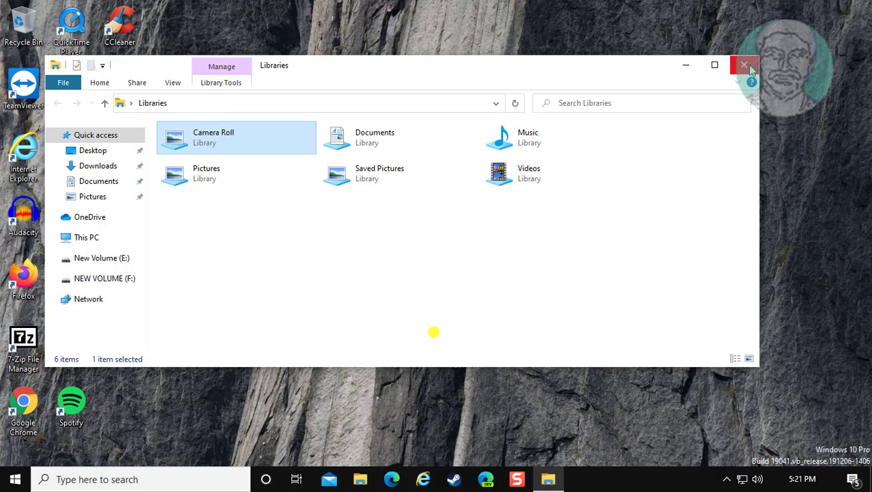
click(744, 65)
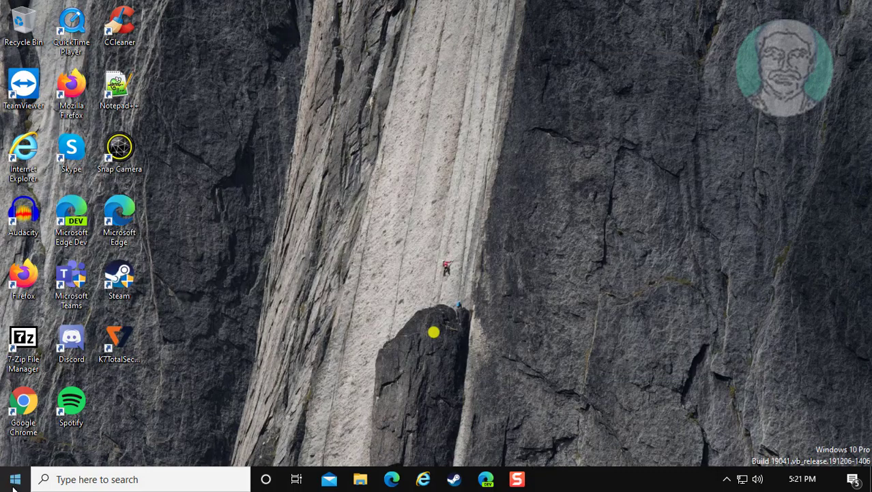
In Settings Apps & features, search 'ca' to bring up the Camera app entry.
click(15, 478)
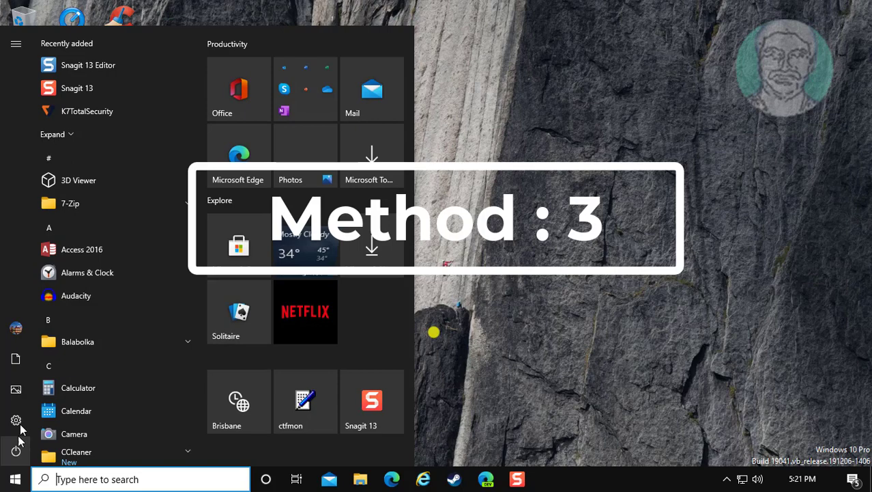
click(17, 421)
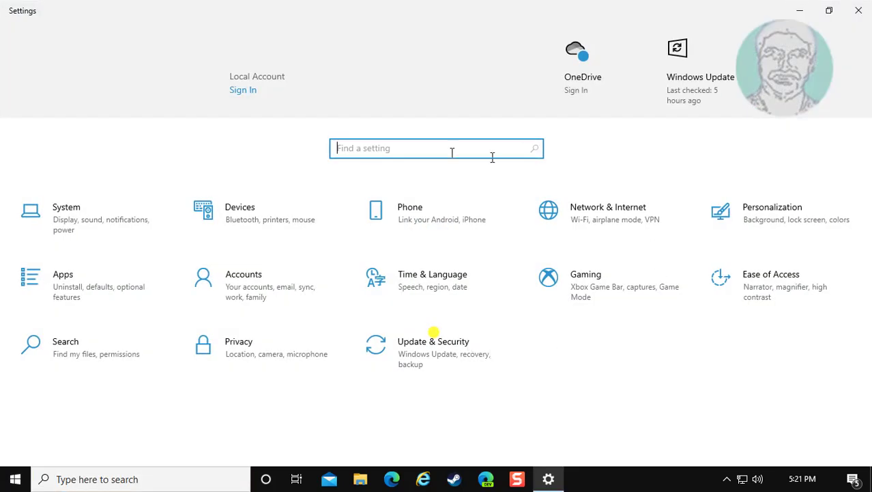
mouse_move(97, 258)
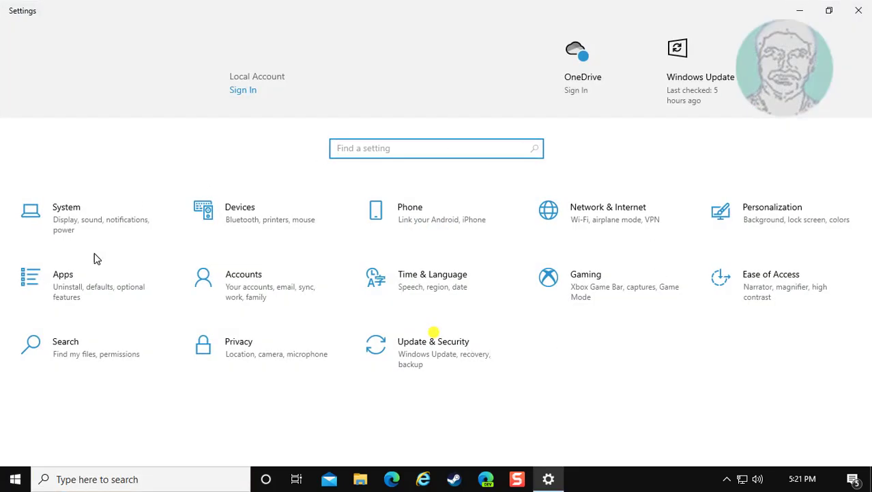
click(63, 273)
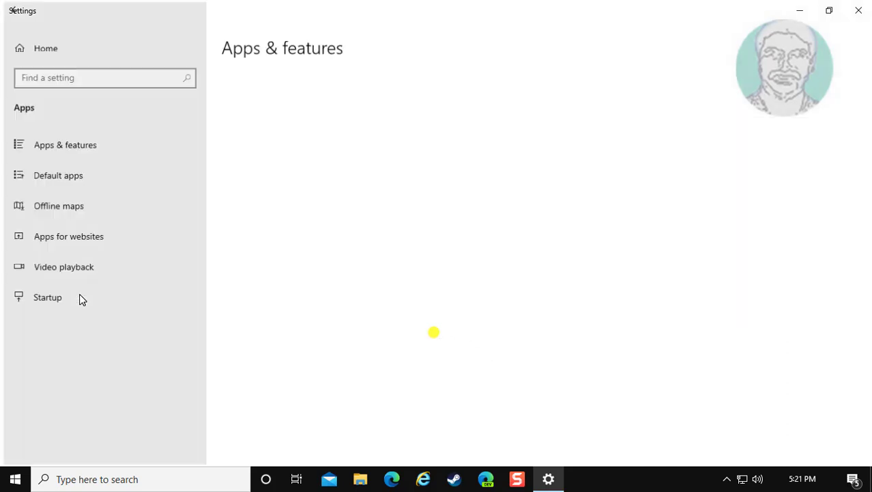
click(66, 145)
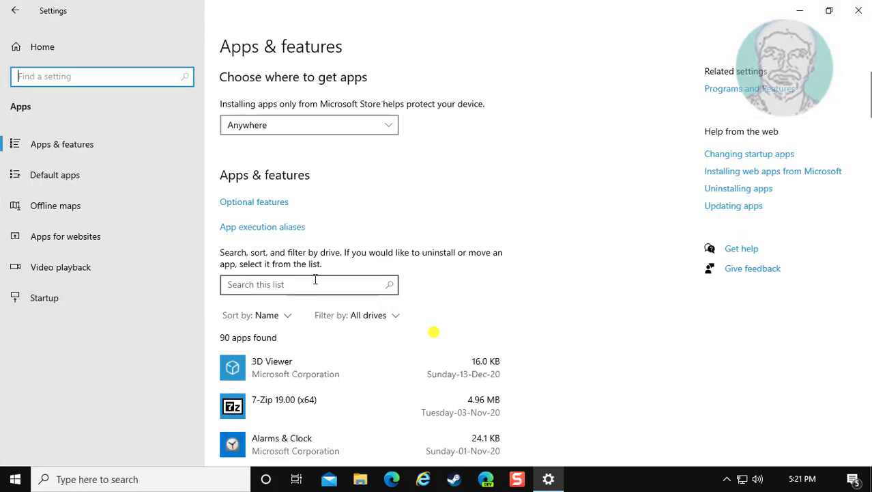
text(cam)
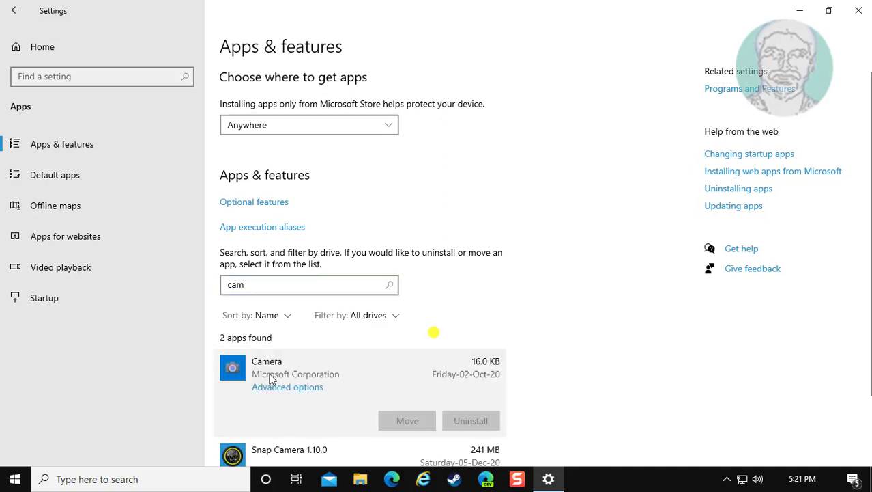
mouse_move(300, 396)
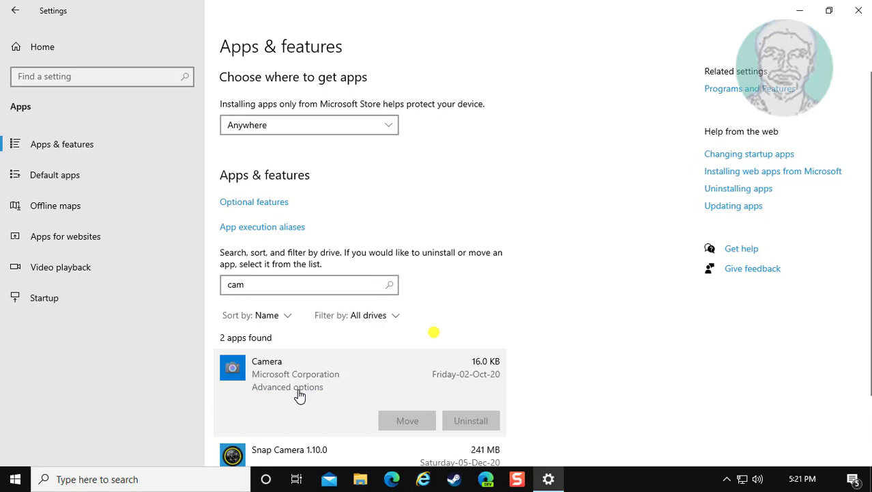
In the Camera app's Advanced options, reset the app, confirm deleting its data, and go back.
click(286, 387)
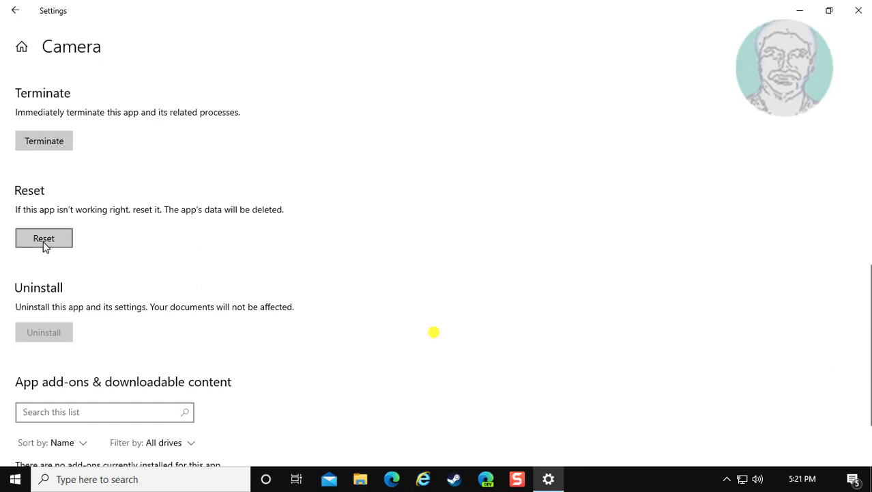
click(44, 238)
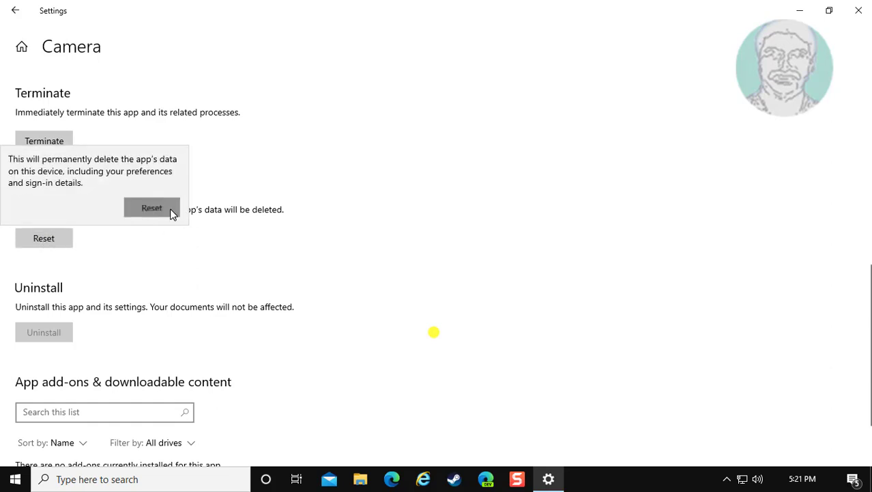
click(152, 207)
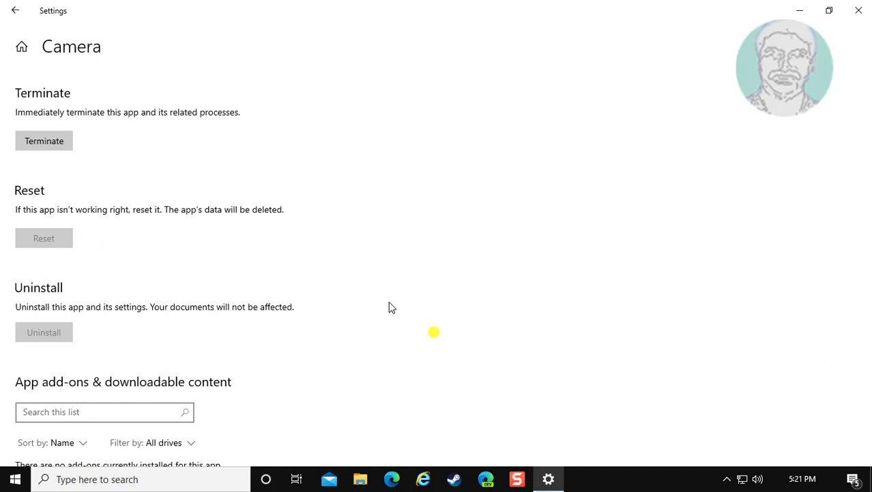
click(42, 237)
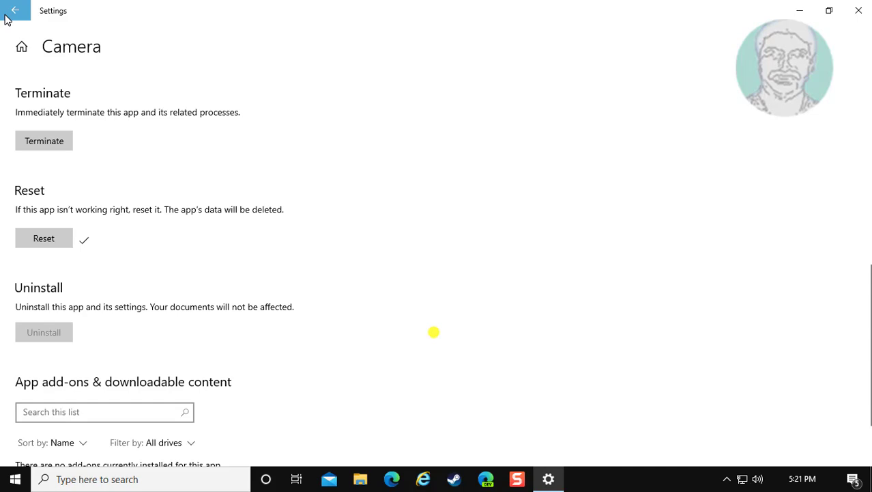
click(15, 9)
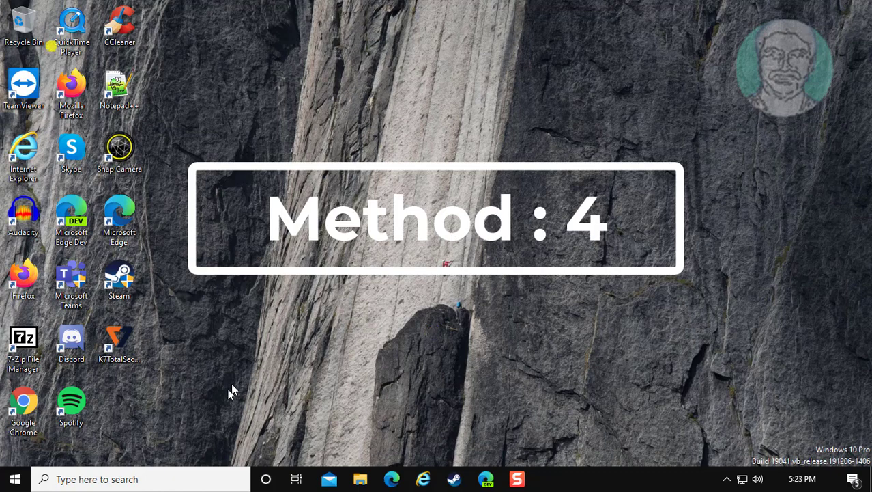
Search the taskbar for PowerShell to find Windows PowerShell as best match.
click(137, 478)
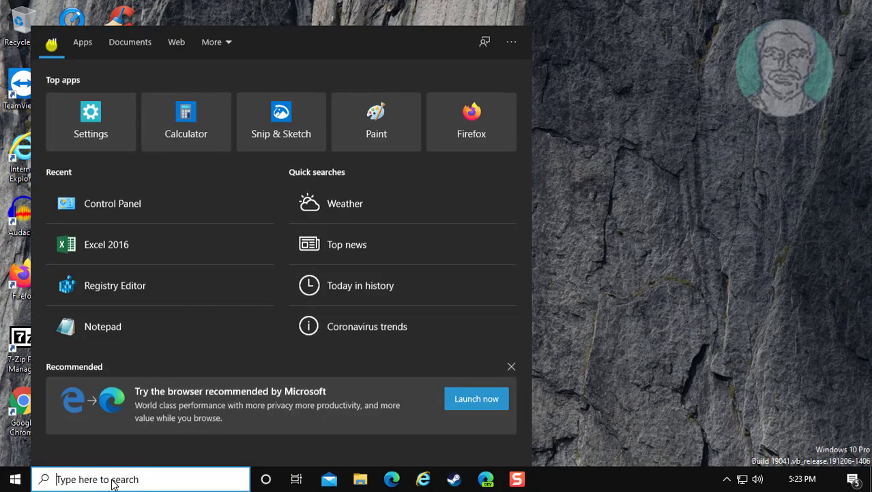
text(powerPoint)
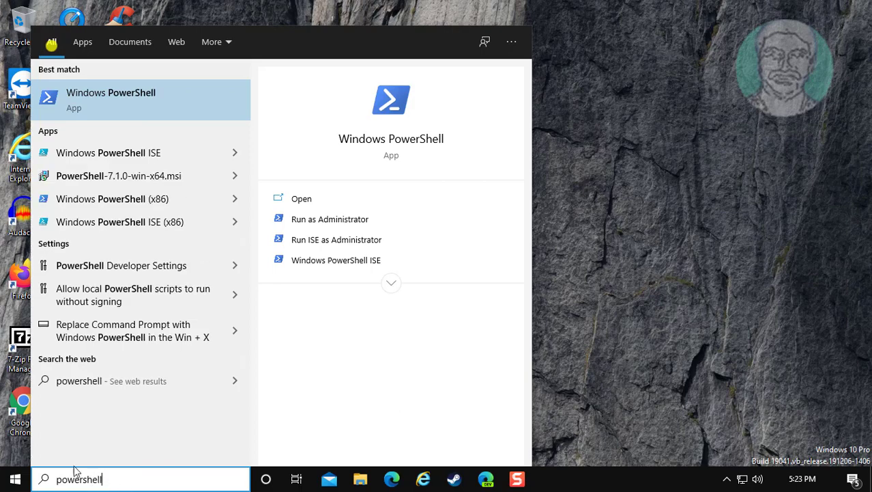
mouse_move(153, 93)
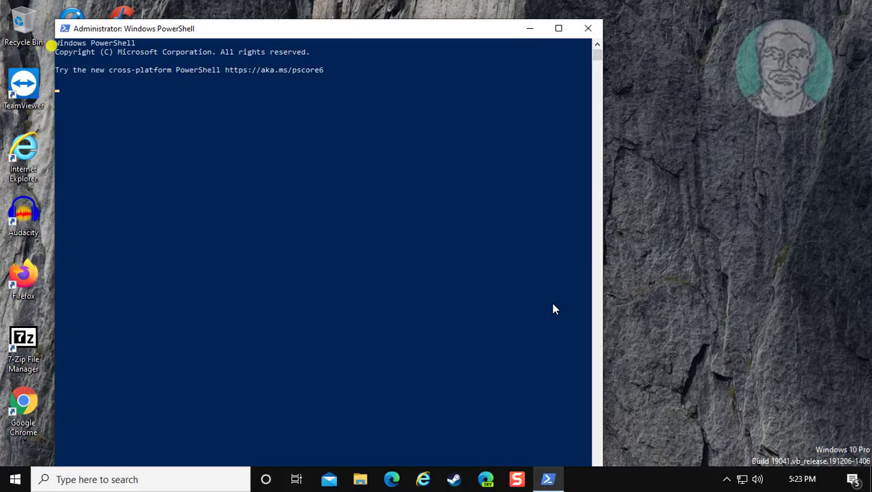
In the administrator PowerShell, remove the Camera app package and exit.
click(66, 27)
text(Get-AppxPackage *camera* | Remove-AppxPackage)
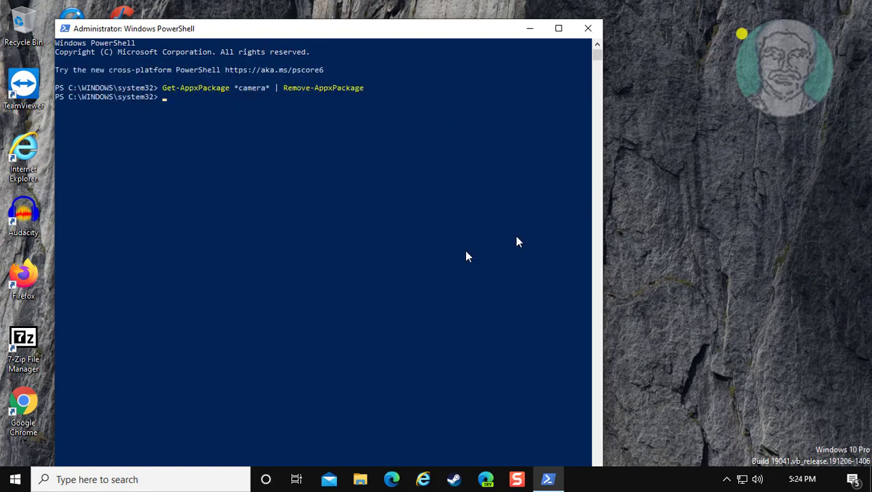
mouse_move(330, 112)
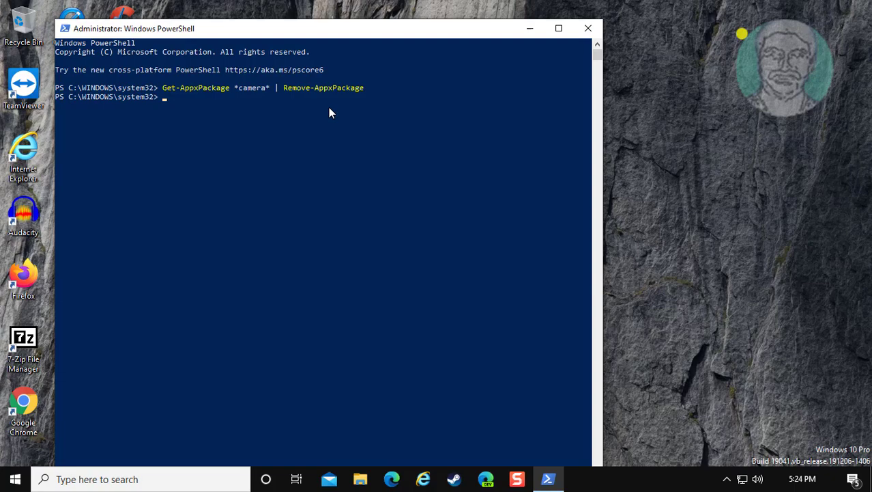
text(ex)
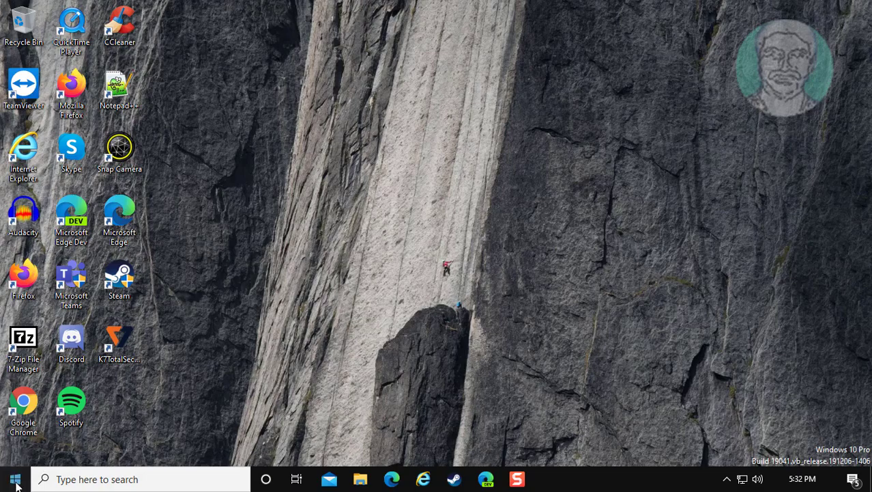
Launch Microsoft Store from Start and search 'windows camera' to reach the Windows Camera page.
click(15, 478)
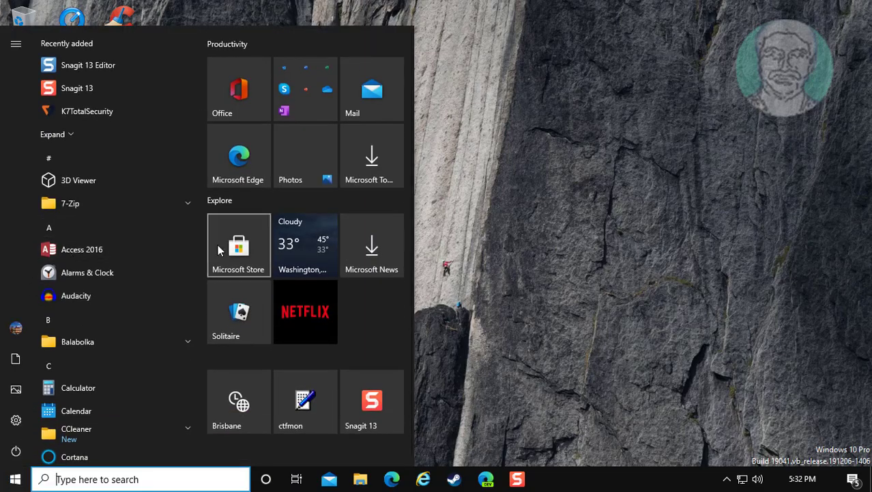
click(237, 246)
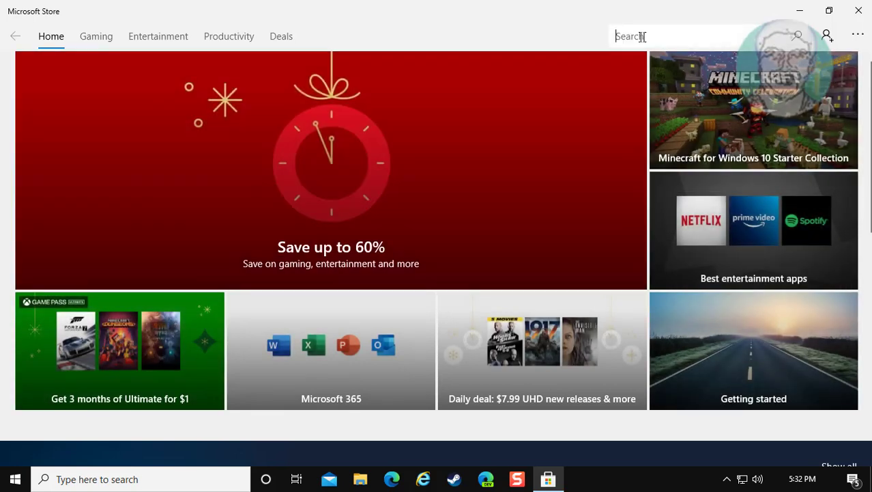
text(windows camera)
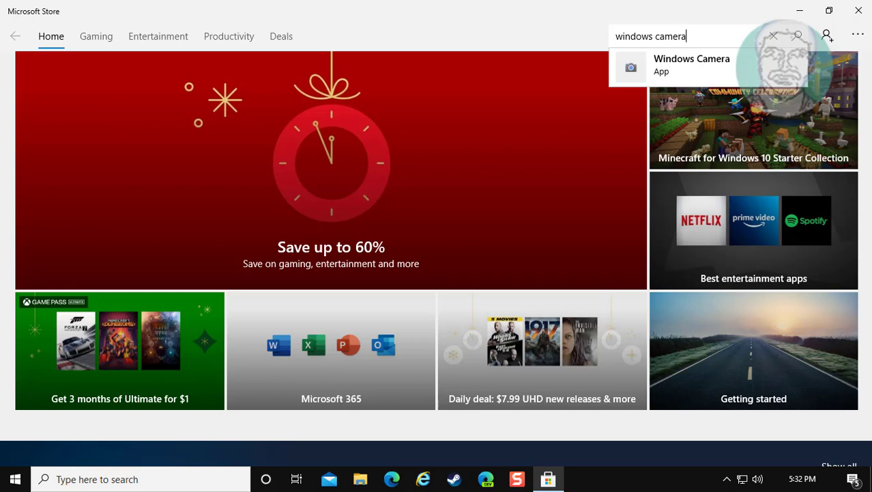
click(691, 64)
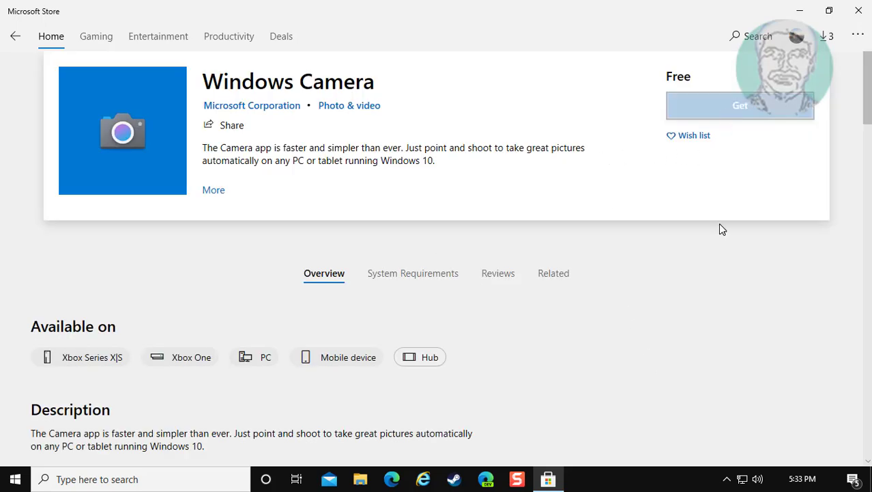
Get Windows Camera and start its installation download from the product page.
click(740, 105)
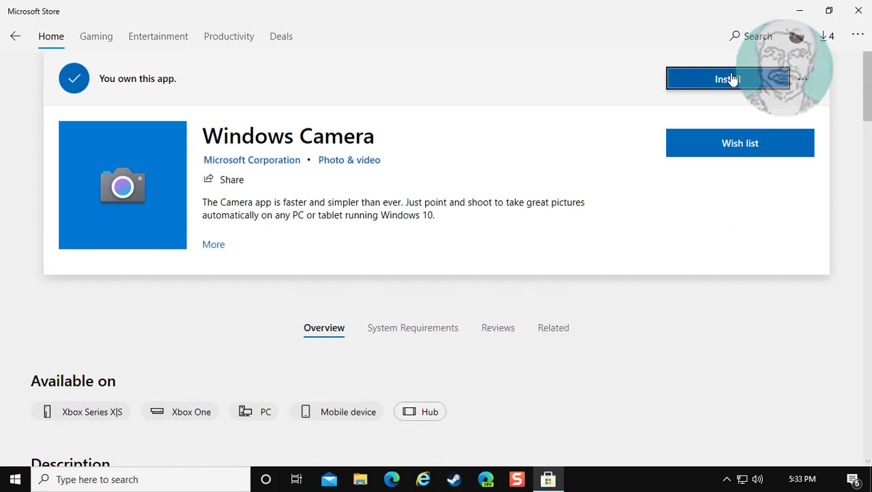
click(728, 78)
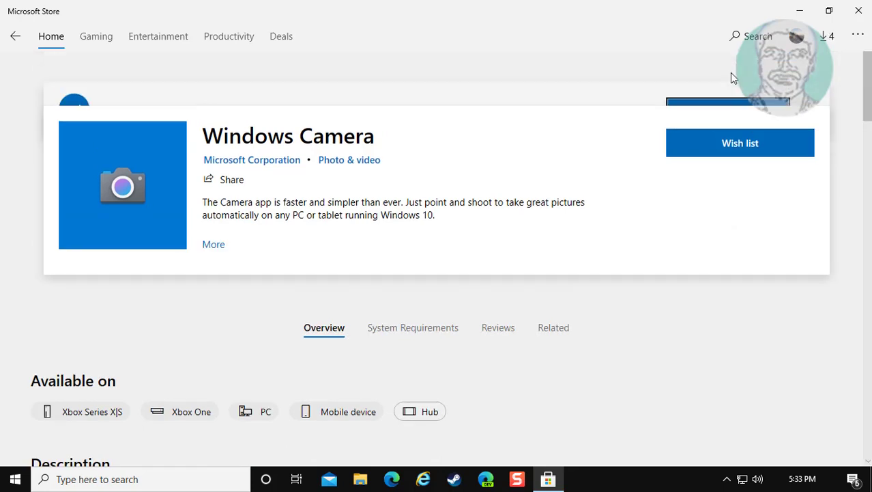
click(729, 101)
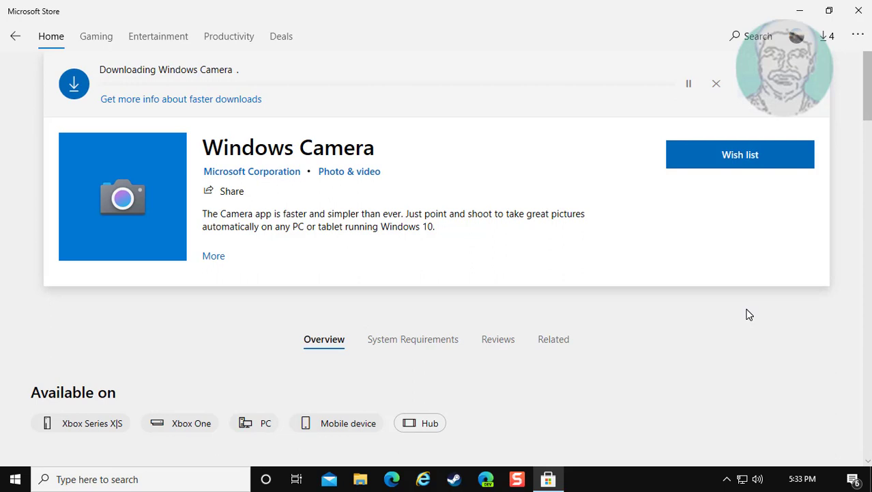